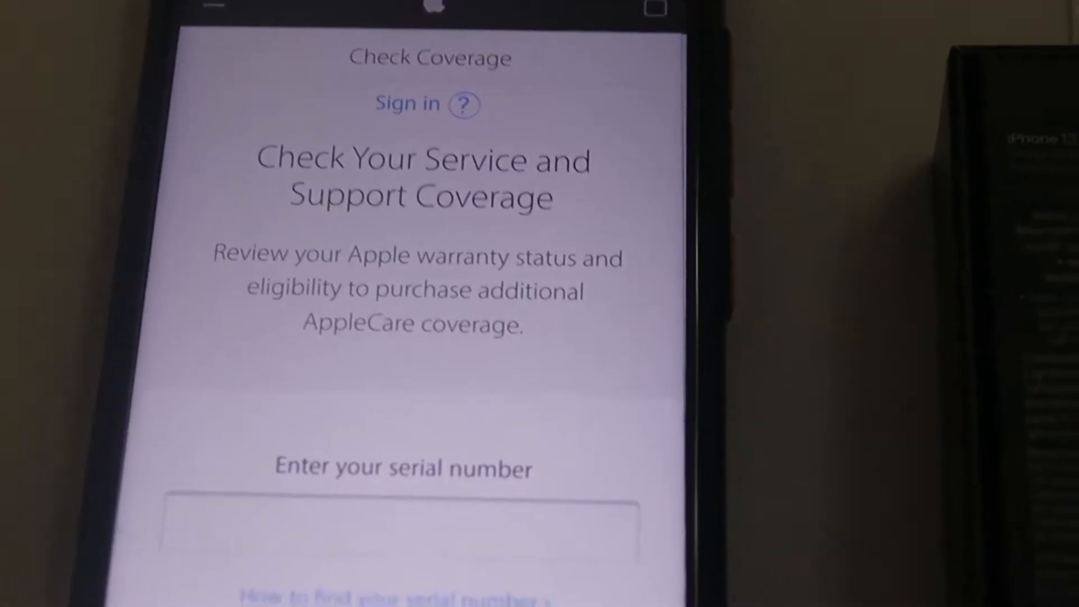
# Step: Submit the iPhone 13 Pro serial number and captcha; result says the device needs activating
pyautogui.scroll(-3)
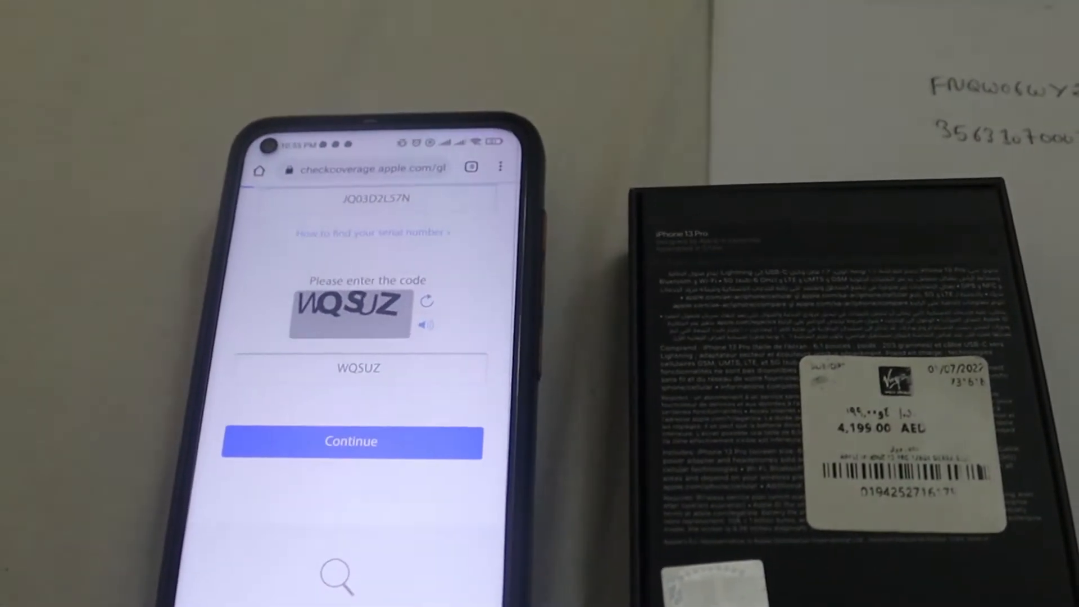
pyautogui.click(351, 441)
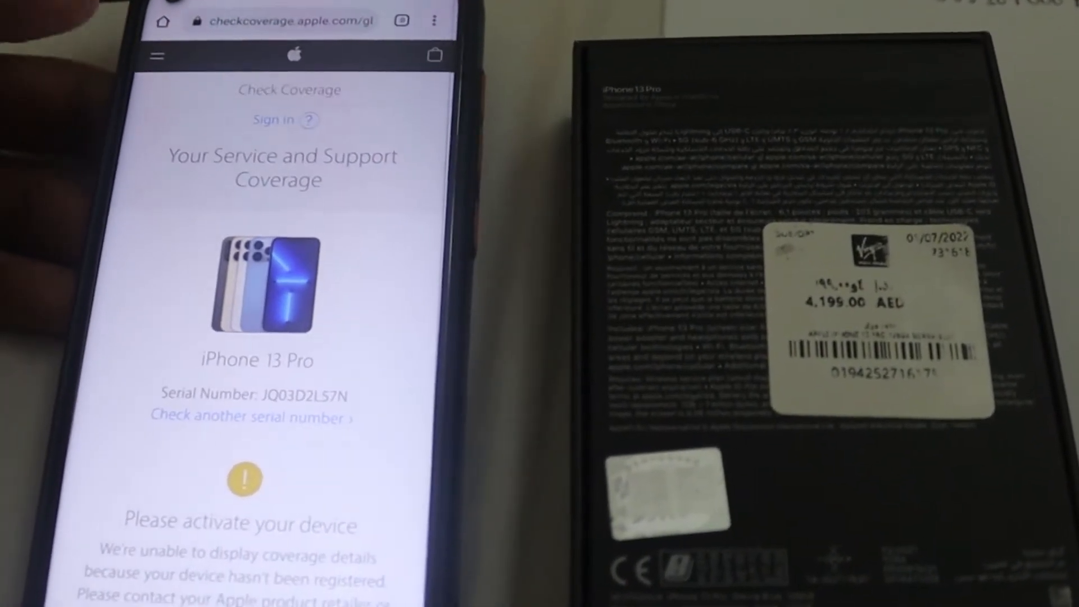
pyautogui.scroll(-3)
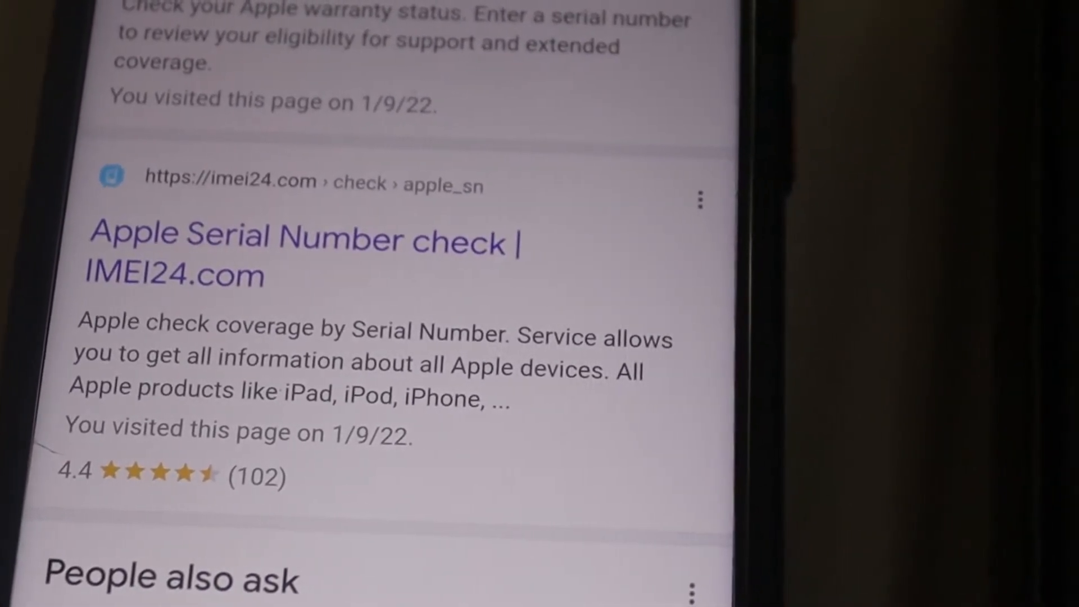
# Step: Open the 'Apple Serial Number check | IMEI24.com' result showing warranty 2022-01-28 to 2023-01-27
pyautogui.click(303, 239)
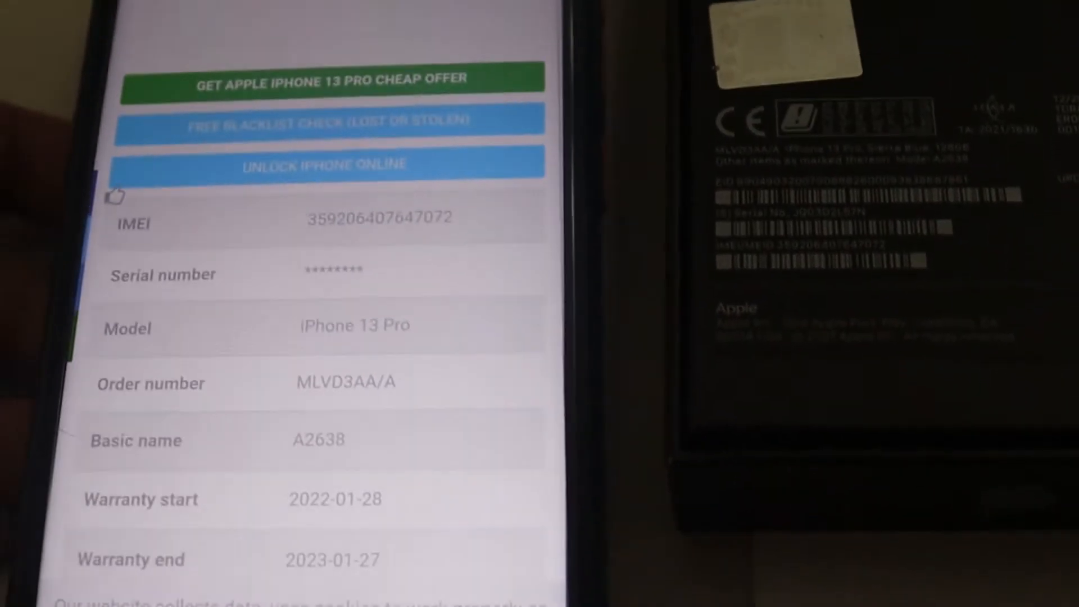
pyautogui.scroll(-3)
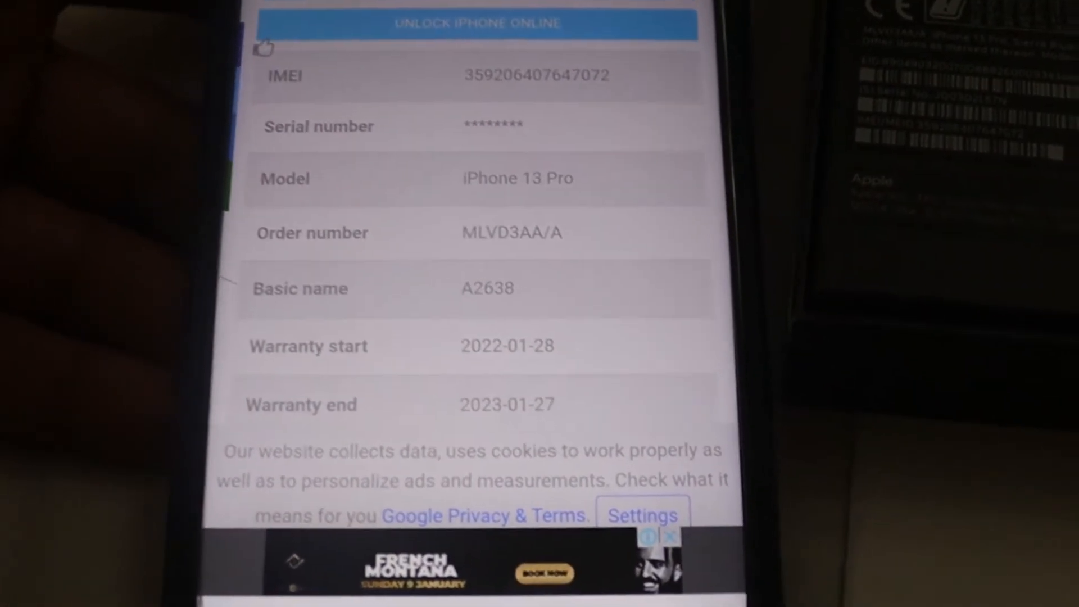
pyautogui.scroll(-3)
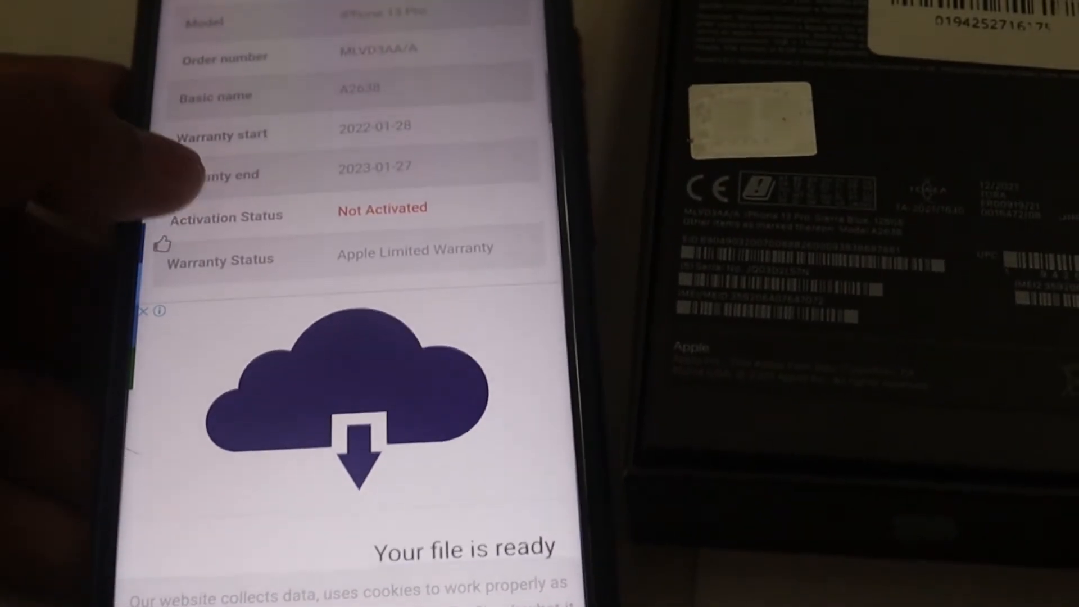
pyautogui.scroll(-3)
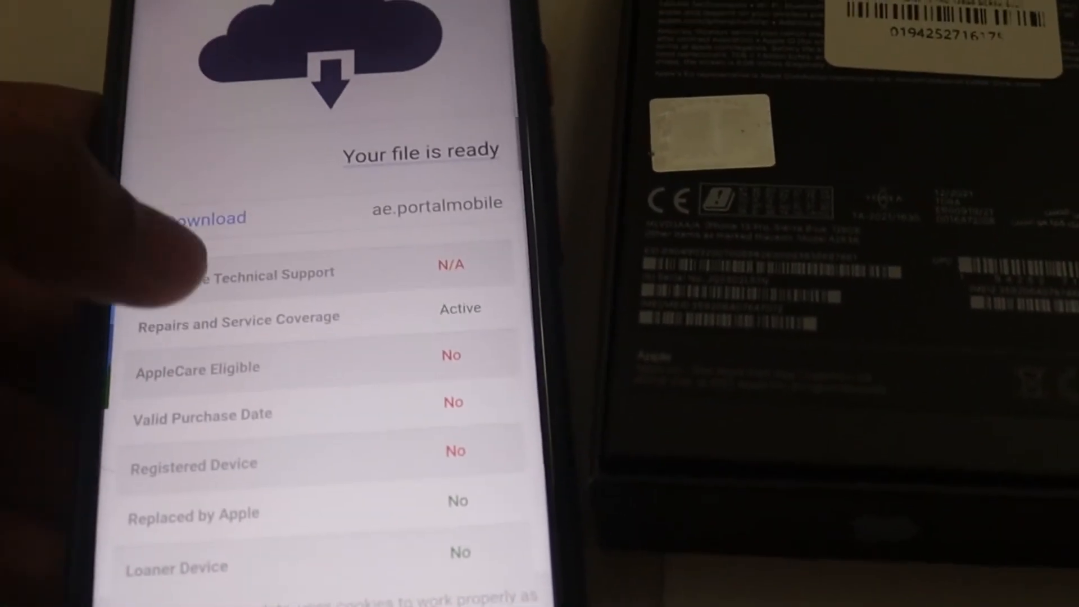
pyautogui.scroll(-3)
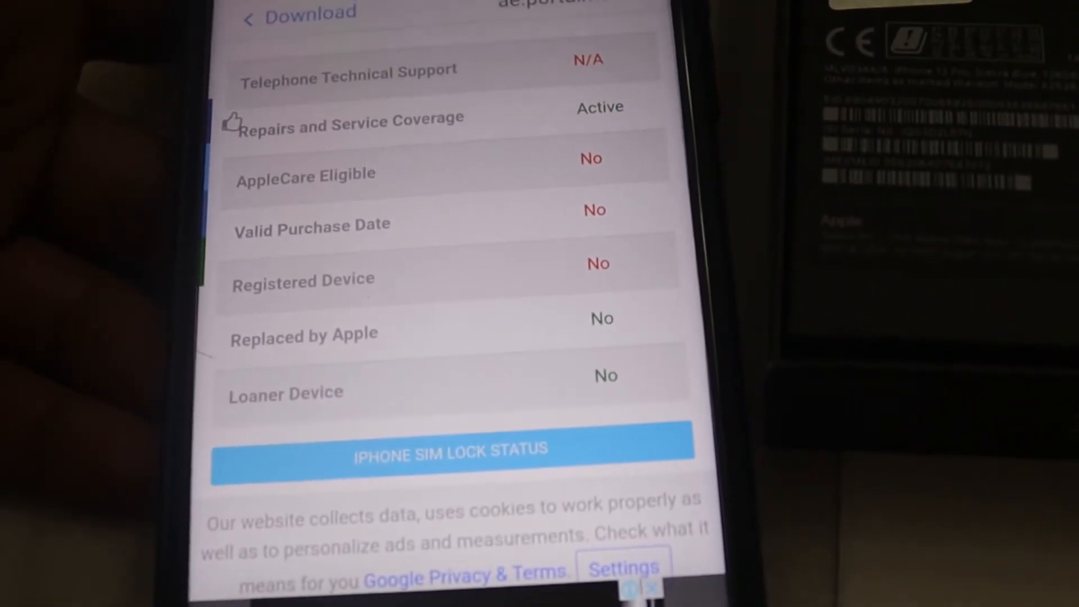